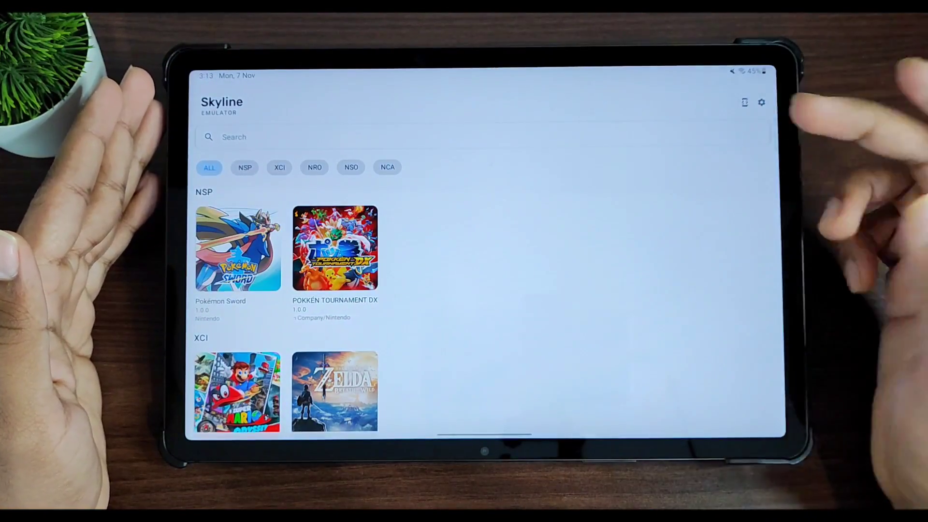
Step: Reach the GPU Driver Configuration page listing the System Driver and Qualcomm v0615.37 Vulkan driver
left_click(761, 102)
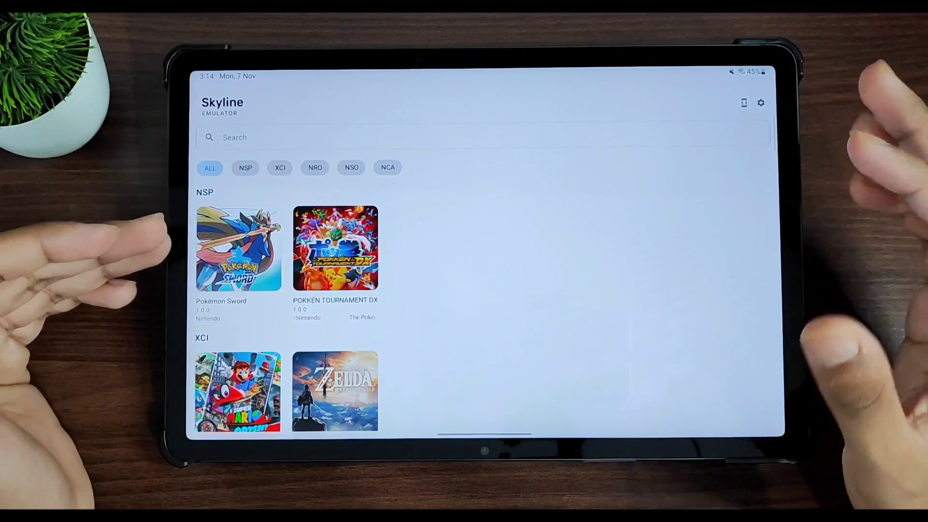
left_click(761, 102)
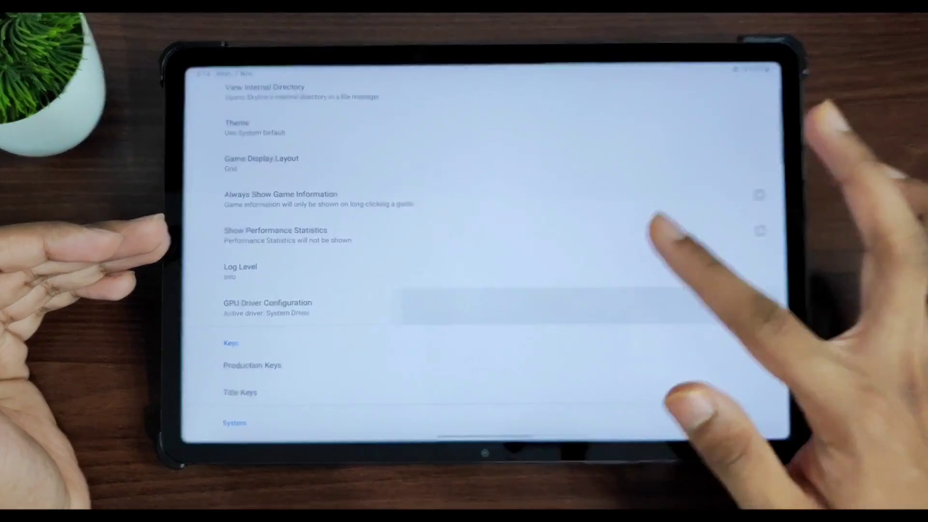
left_click(268, 308)
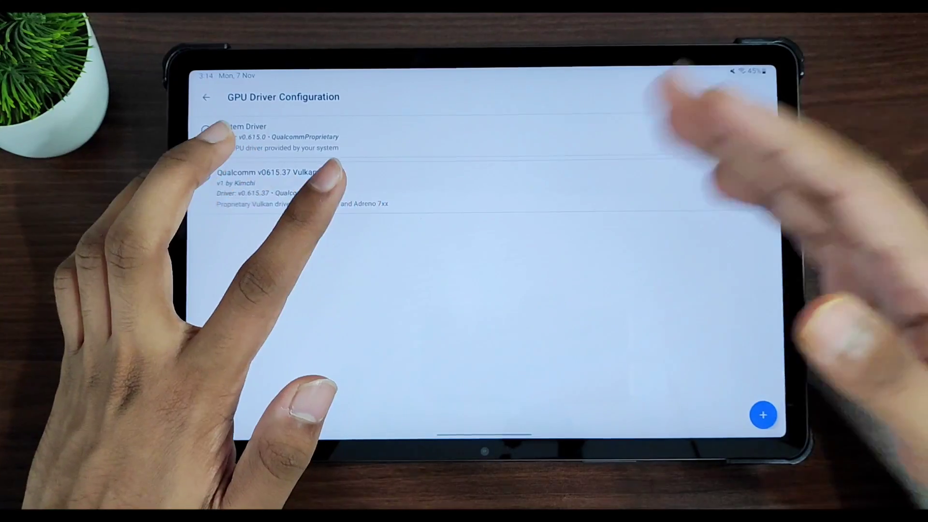
Step: Activate the Qualcomm v0615.37 Vulkan driver and enable Use Docked Mode under System
left_click(207, 176)
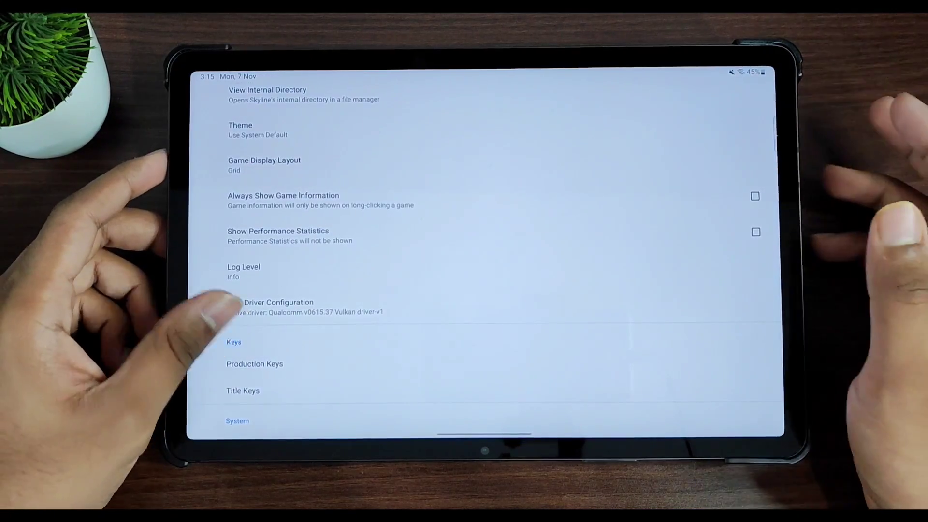
scroll("down", 3)
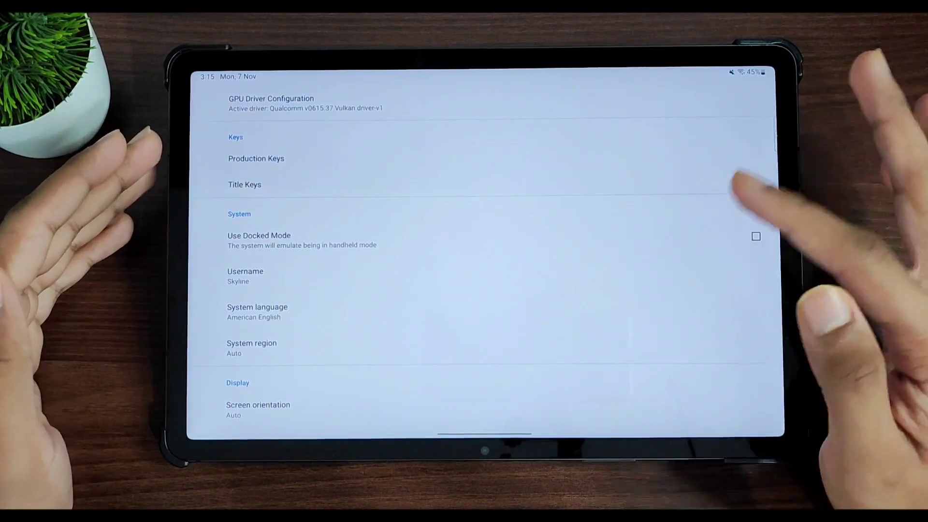
left_click(757, 236)
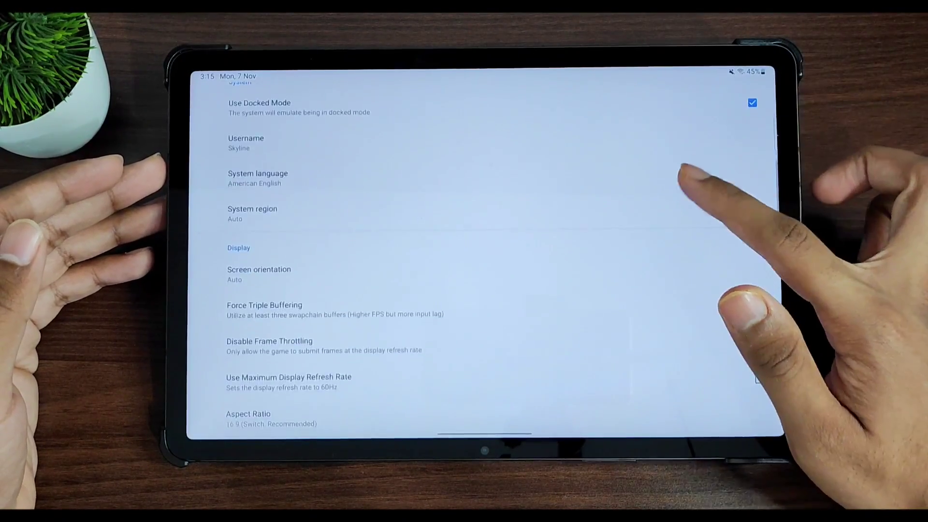
Step: Force triple buffering, disable frame throttling and set Device Aspect Ratio (Stretch to fit)
scroll("down", 3)
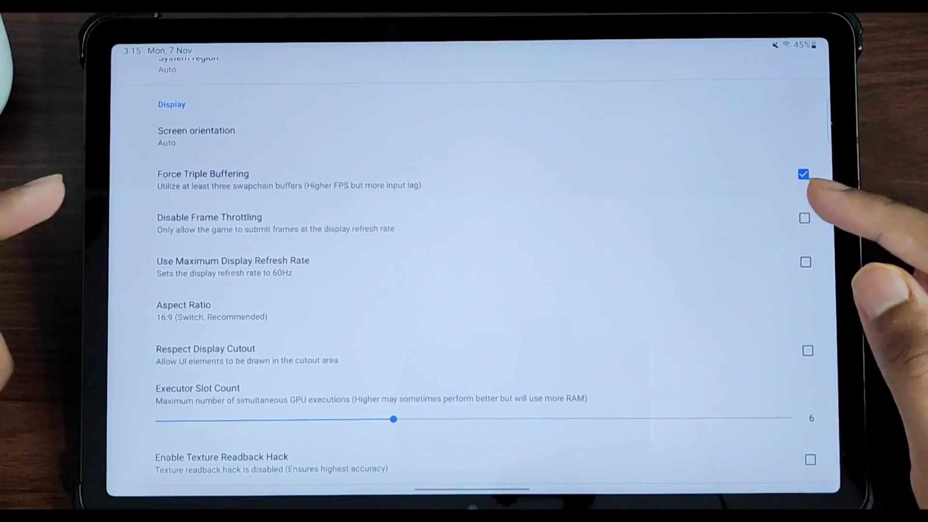
left_click(805, 217)
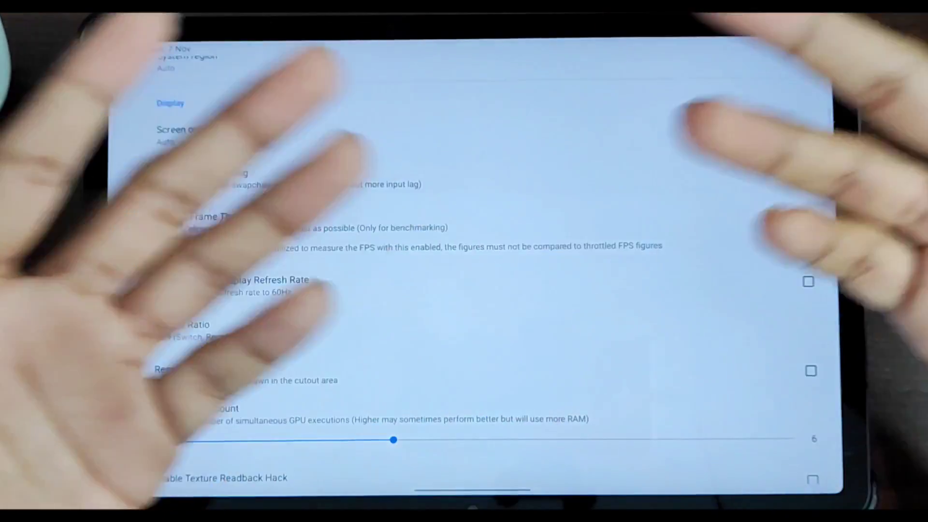
left_click(248, 274)
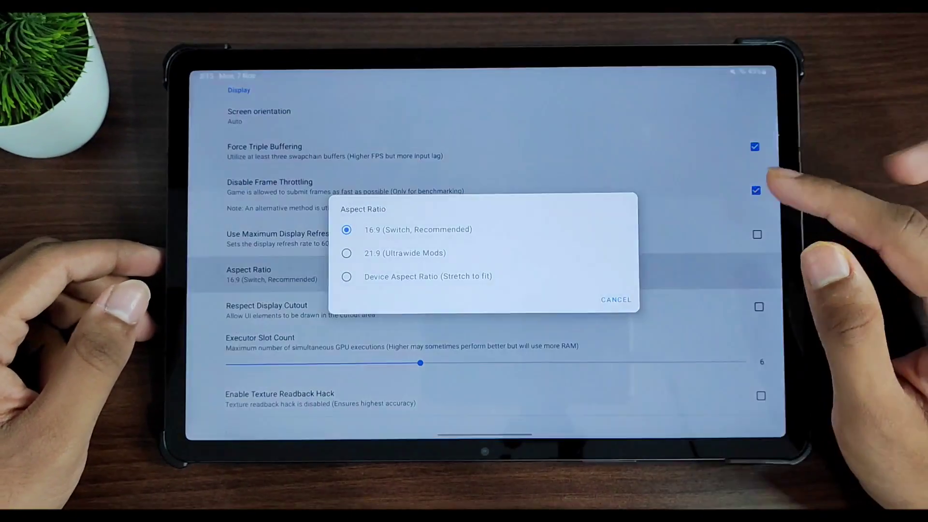
left_click(346, 276)
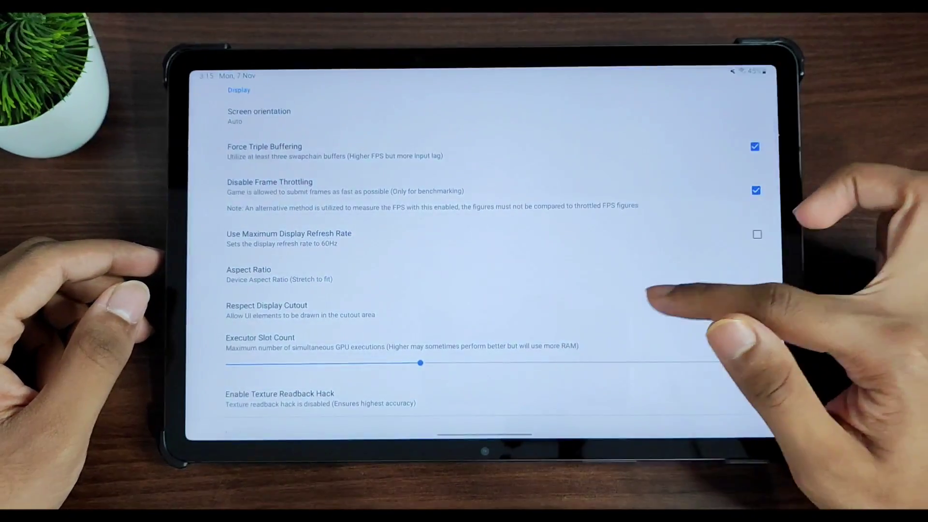
scroll("down", 3)
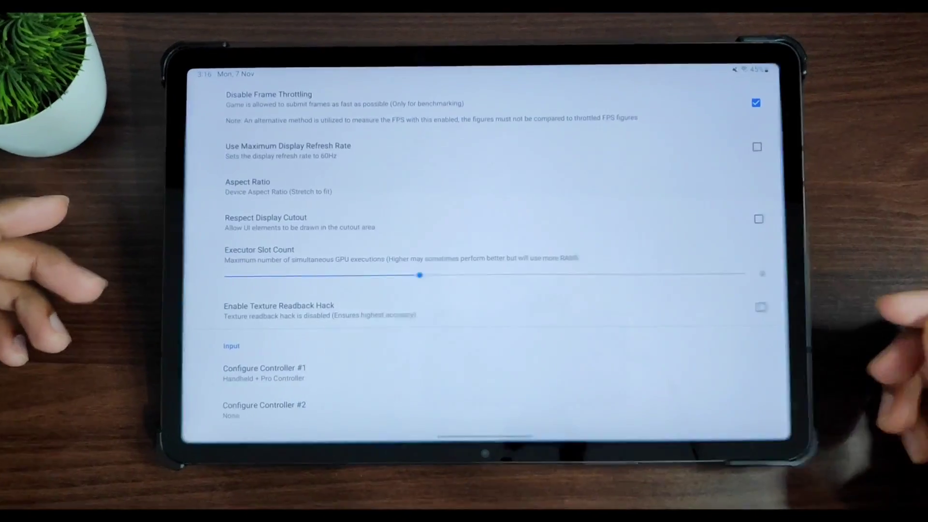
Step: Slide the Executor Slot Count higher before leaving Skyline for the home screen
left_click_drag(421, 275, 515, 275)
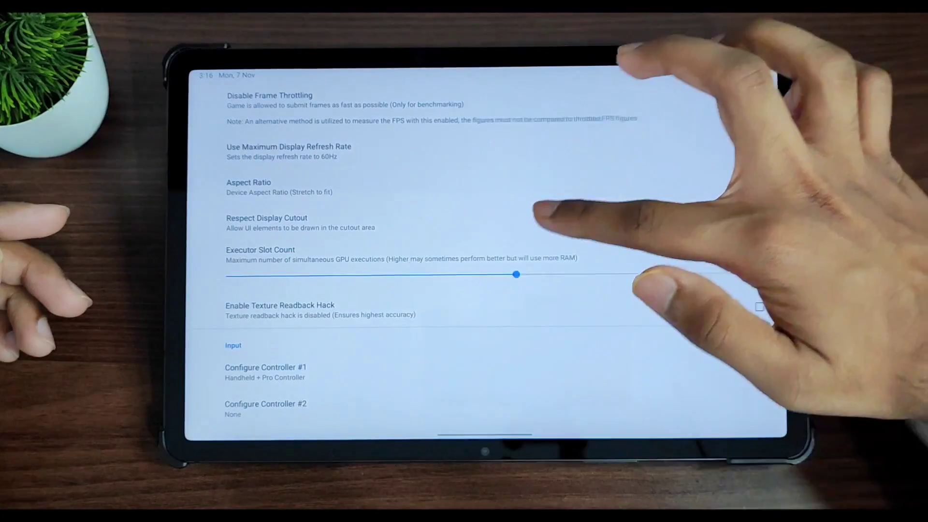
left_click_drag(516, 273, 613, 274)
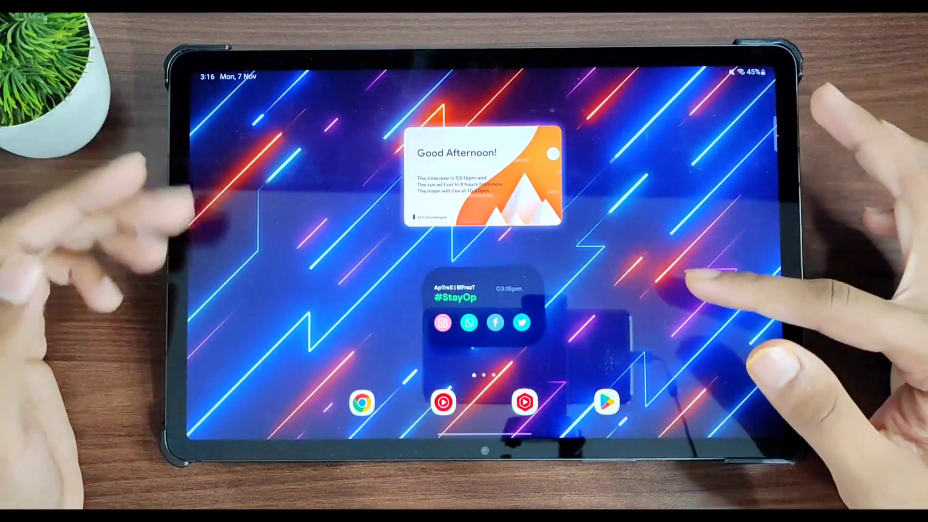
Step: Extract 0100ABF008968000.zip in Telegram downloads and copy the extracted save folder
scroll("up", 3)
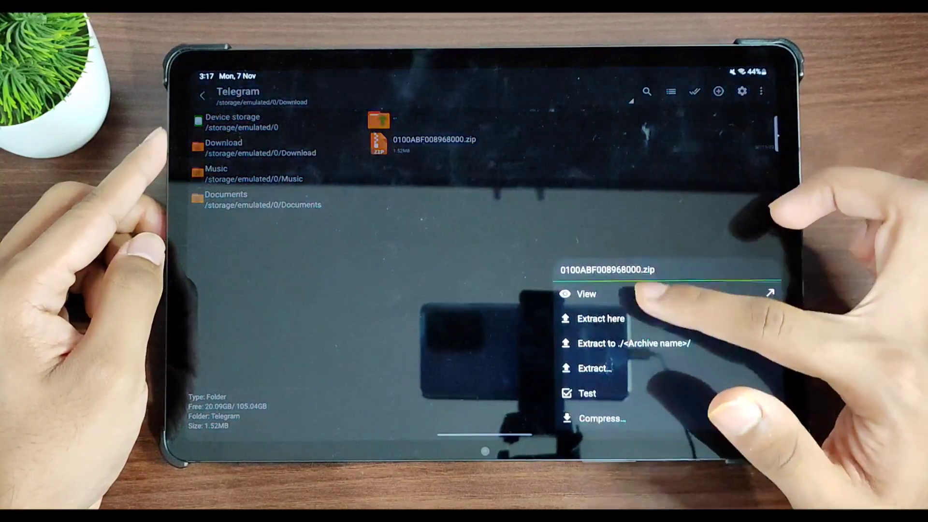
left_click(601, 318)
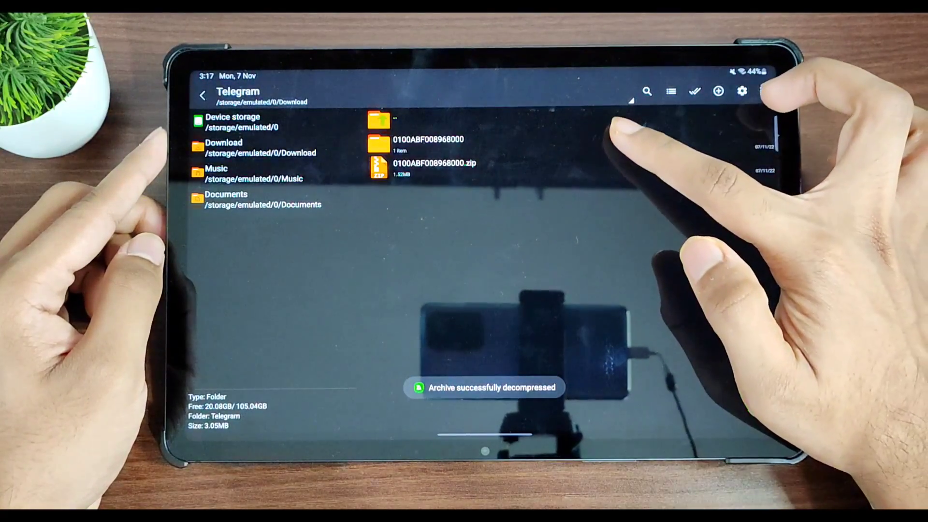
left_click(427, 140)
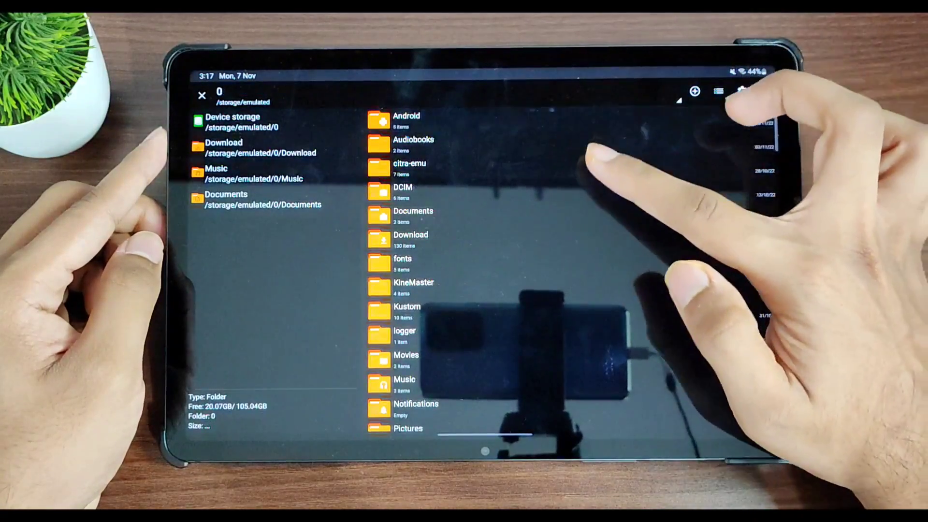
Step: Paste the 0100ABF008968000 folder into skyline.emu's switch/nand/user/save user directory
left_click(406, 115)
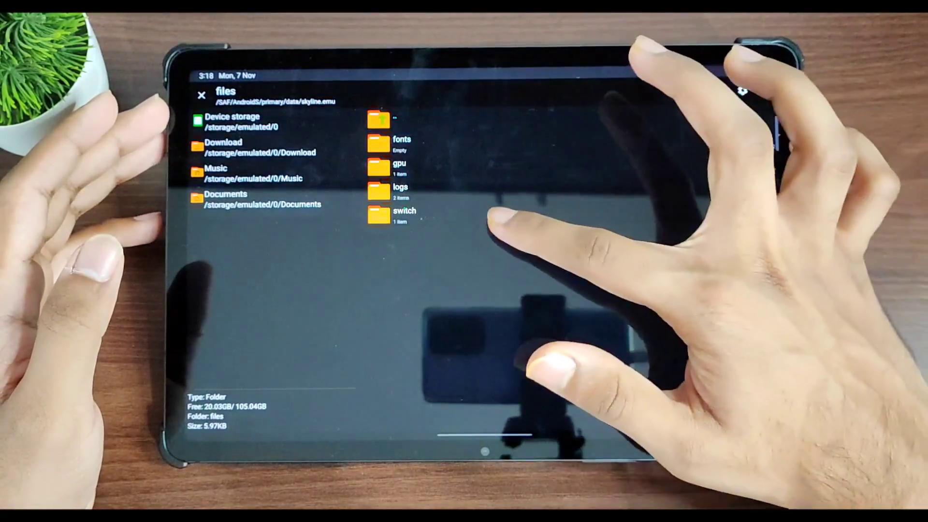
left_click(404, 214)
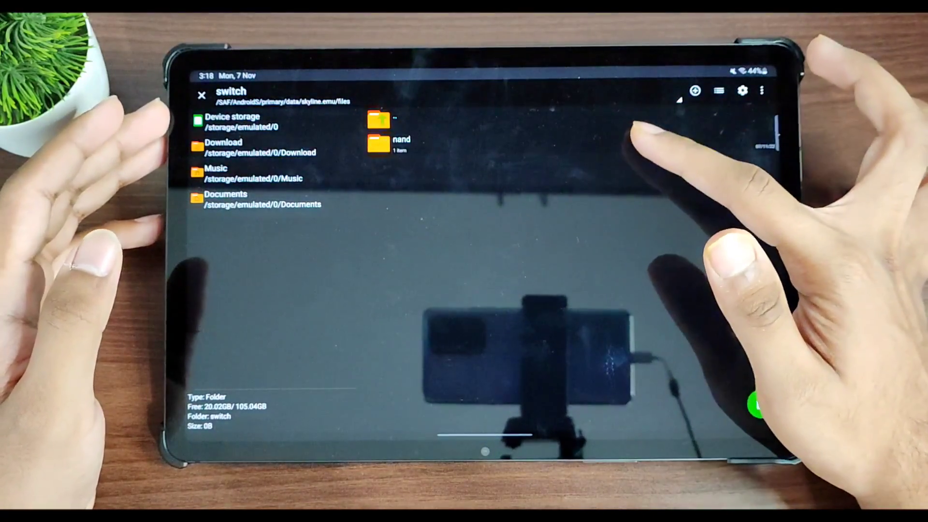
left_click(390, 143)
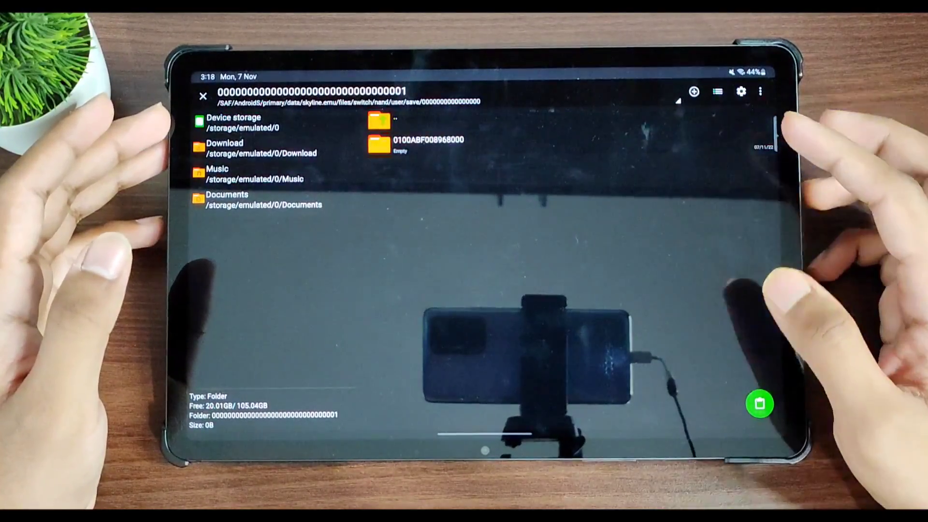
left_click(760, 404)
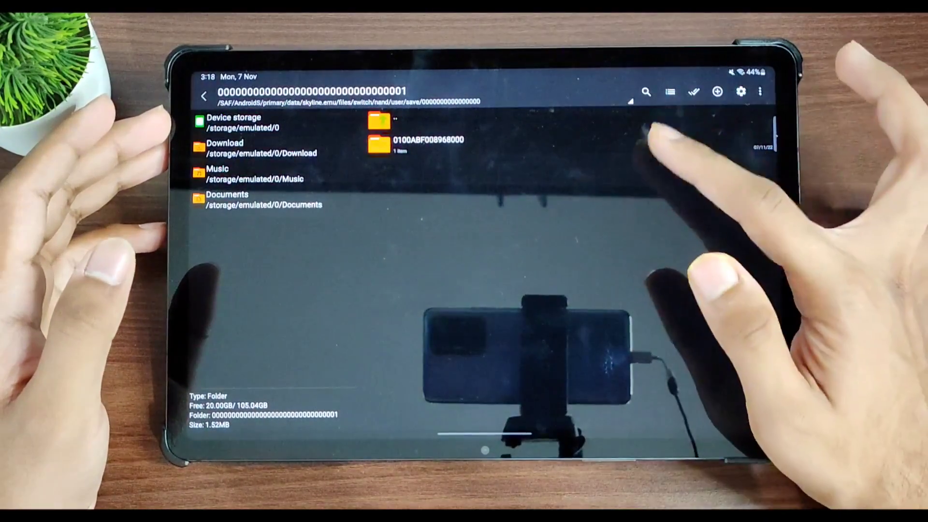